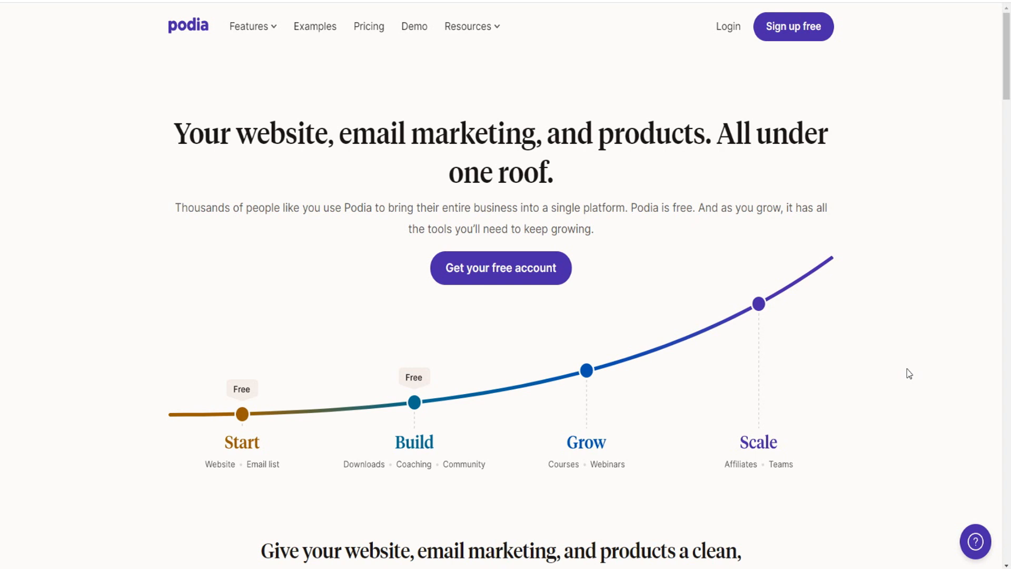
pyautogui.moveTo(378, 69)
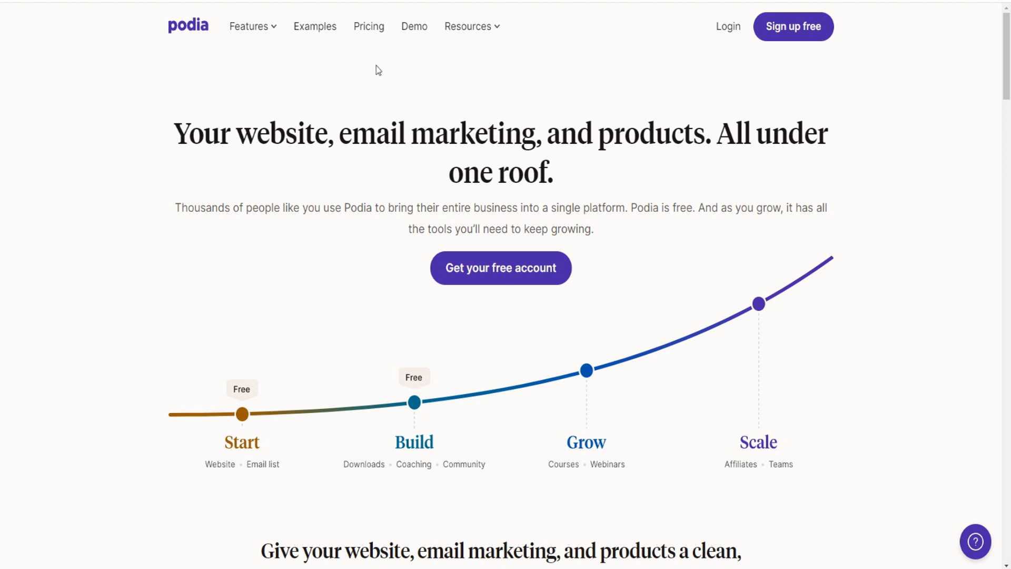
# - Show the pricing page with the Free, Mover and Shaker plan cards at yearly prices
pyautogui.click(369, 27)
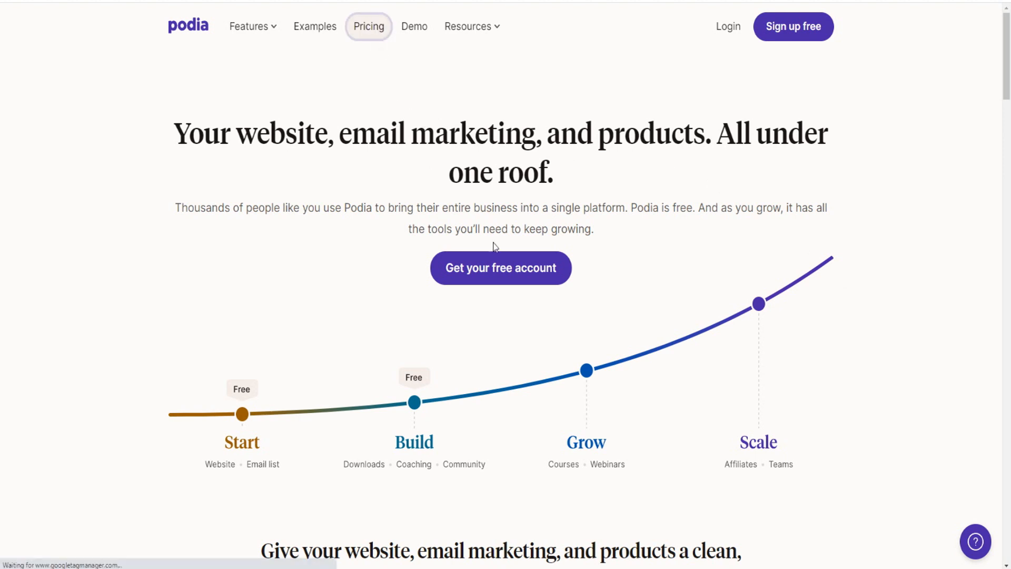
pyautogui.click(368, 27)
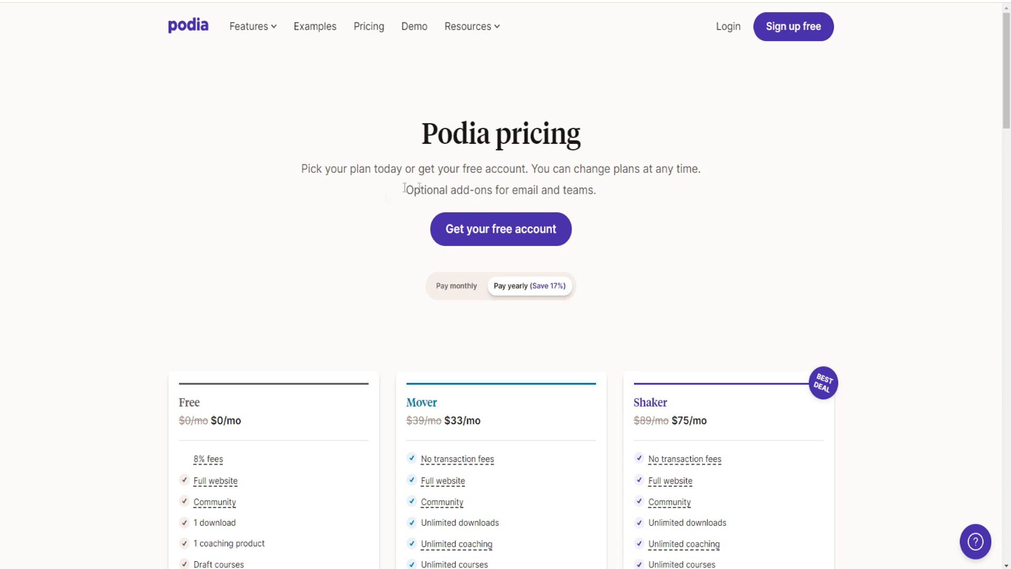
pyautogui.moveTo(431, 168)
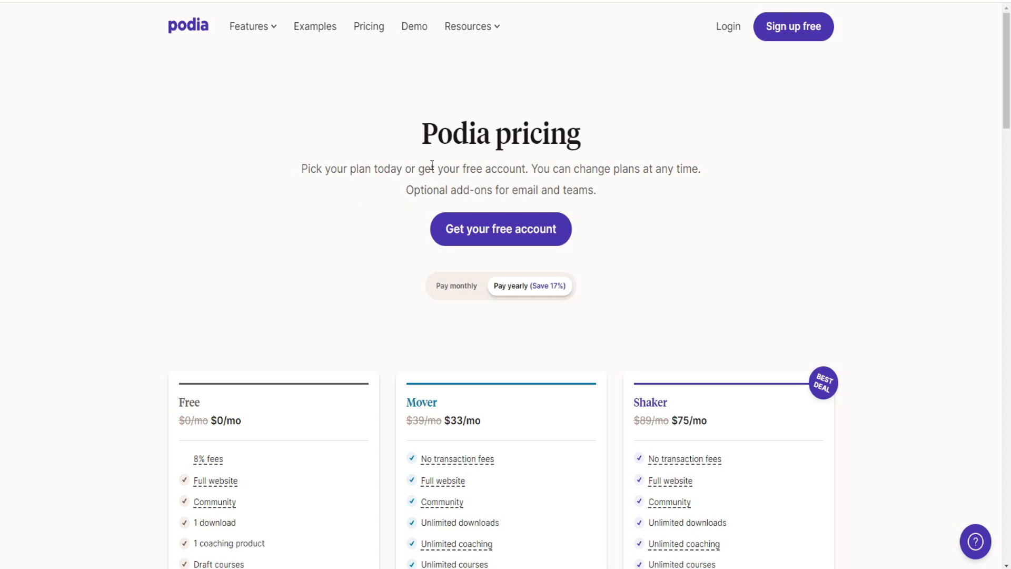
pyautogui.moveTo(586, 168)
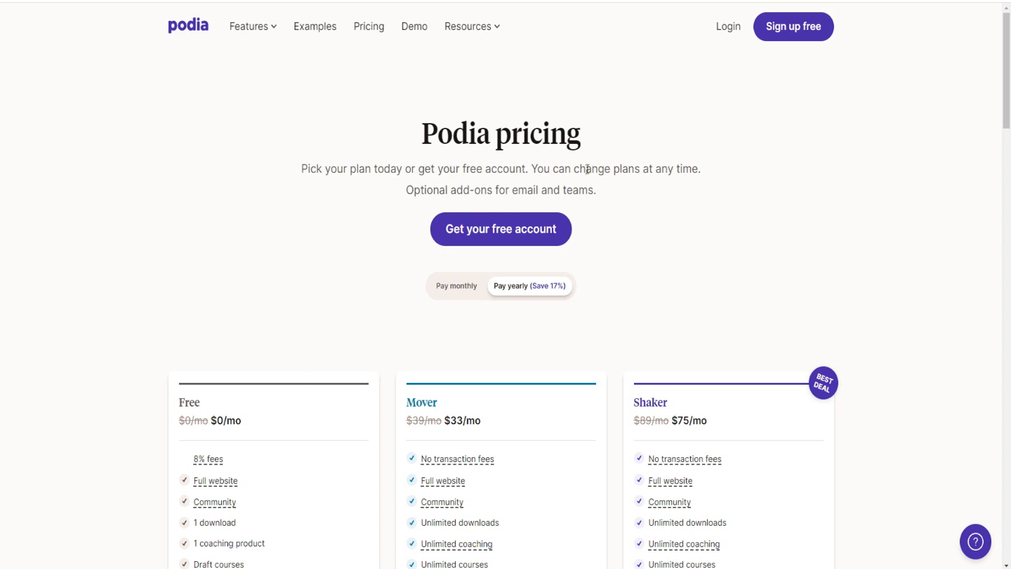
pyautogui.scroll(-3)
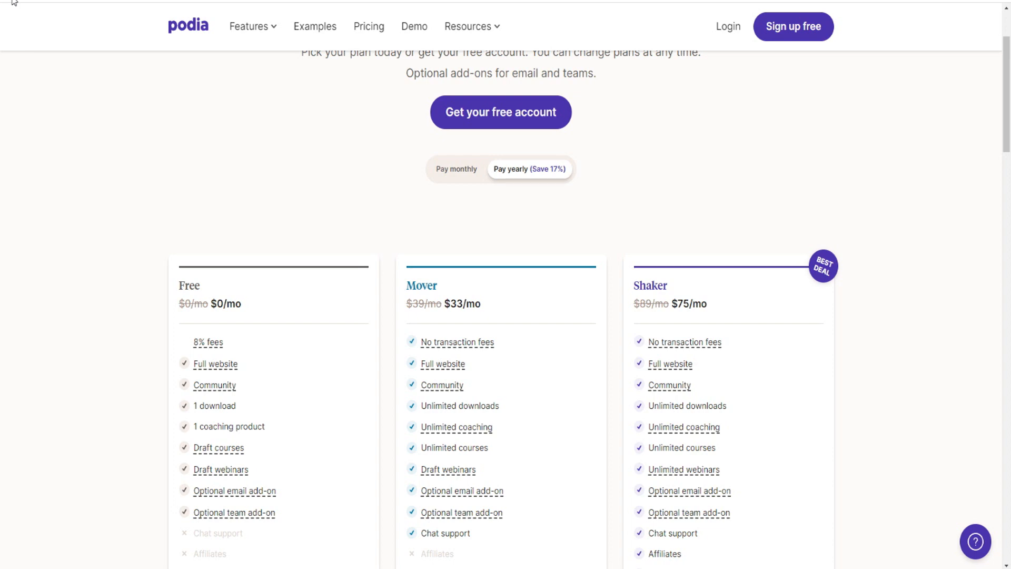
pyautogui.scroll(-3)
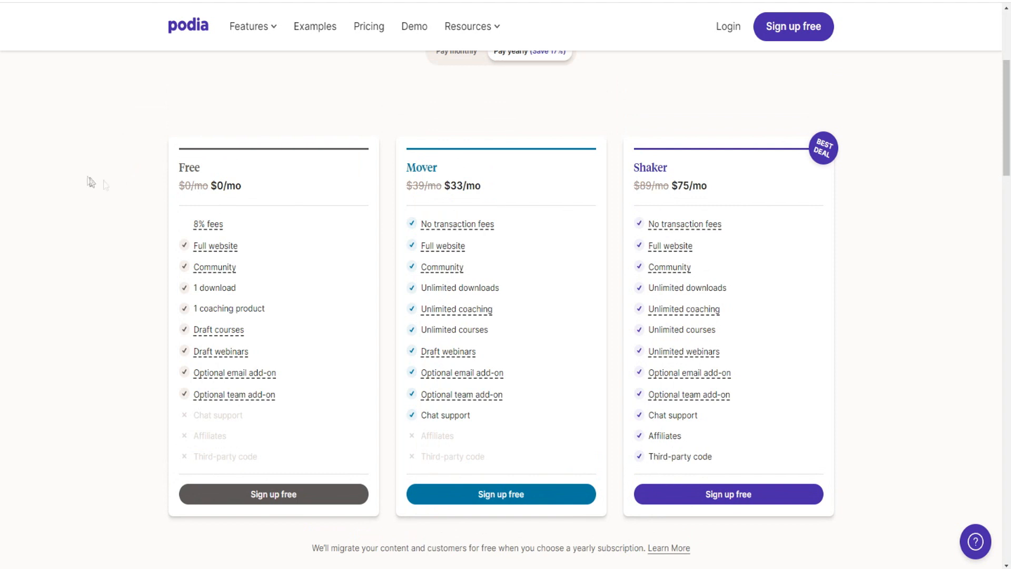
pyautogui.moveTo(89, 180)
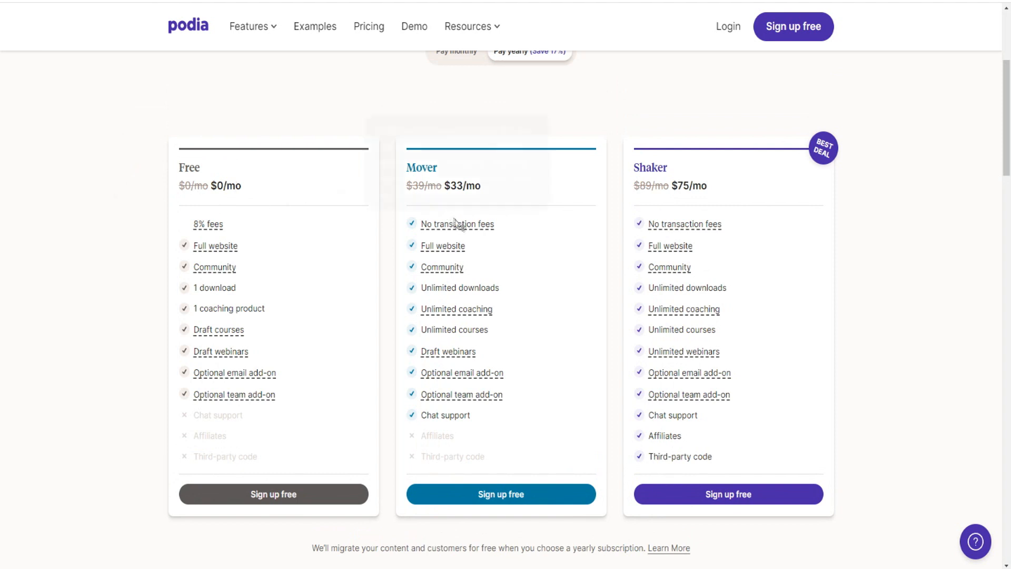
pyautogui.moveTo(457, 223)
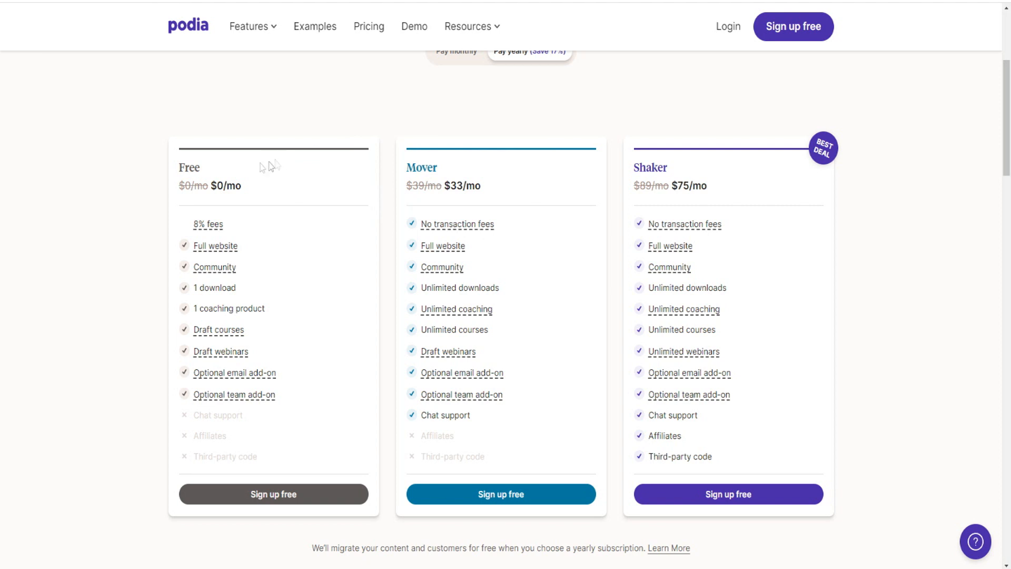
pyautogui.moveTo(255, 199)
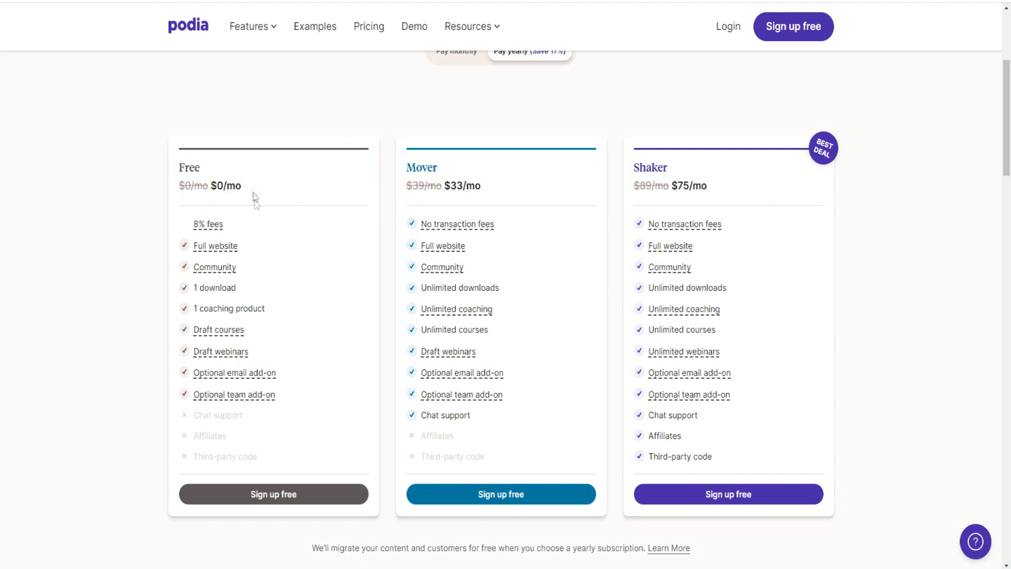
pyautogui.moveTo(152, 208)
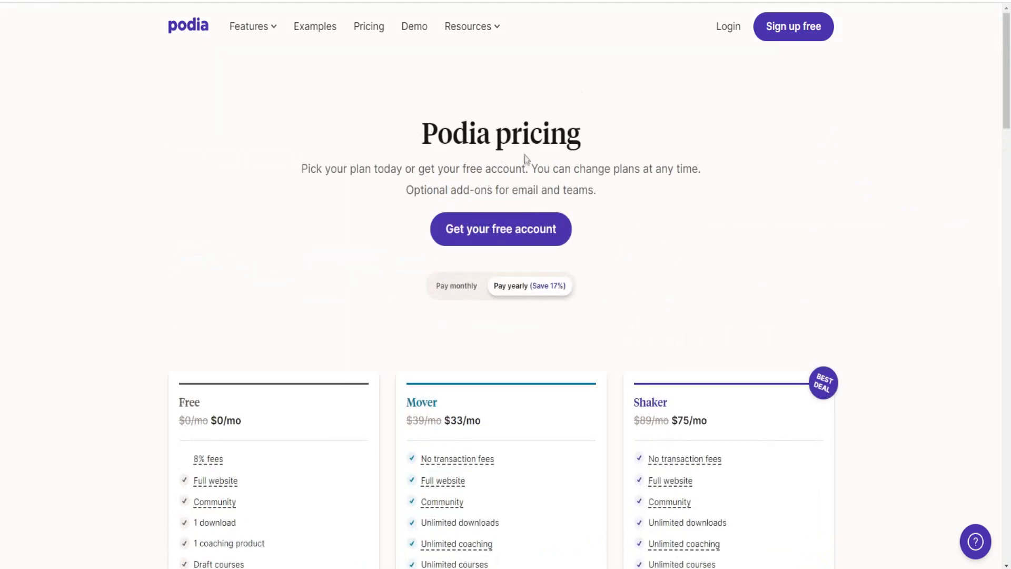
pyautogui.scroll(-3)
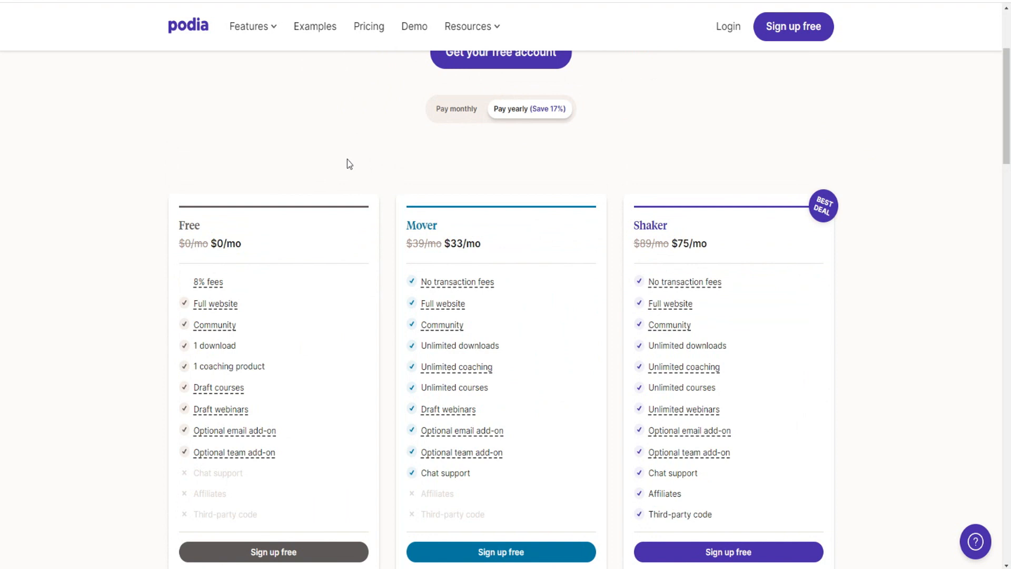
pyautogui.moveTo(559, 74)
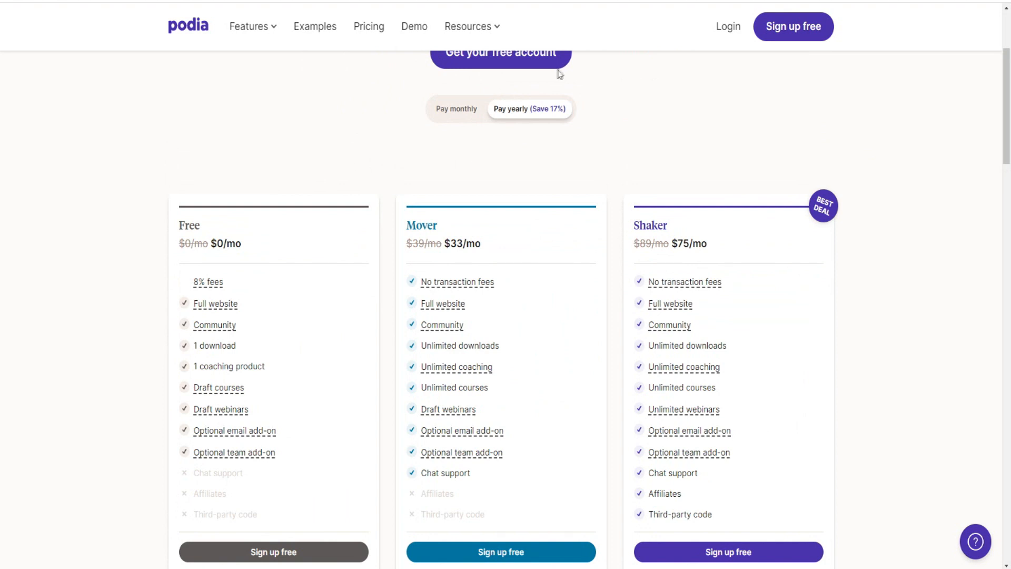
pyautogui.moveTo(536, 113)
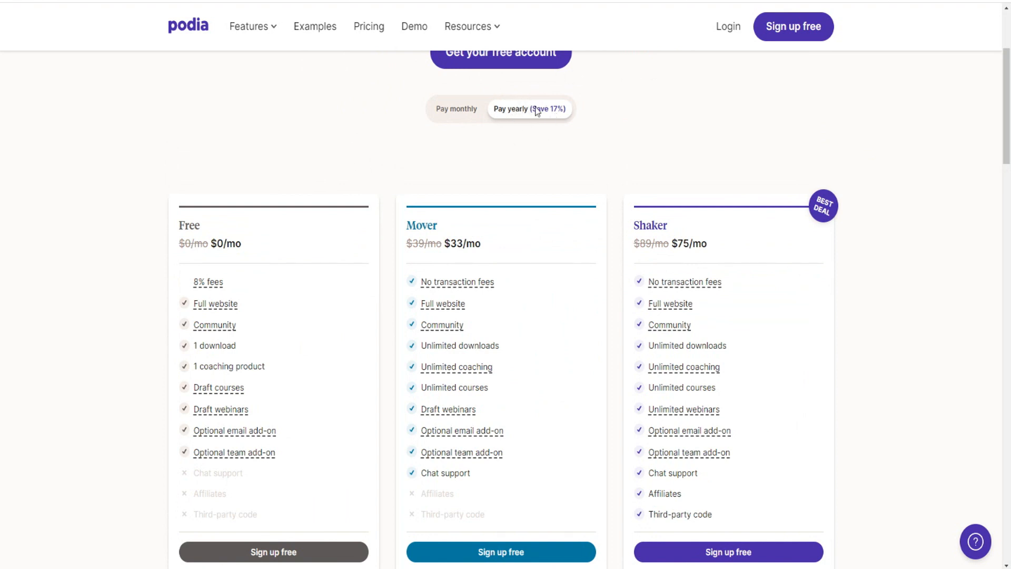
pyautogui.moveTo(439, 130)
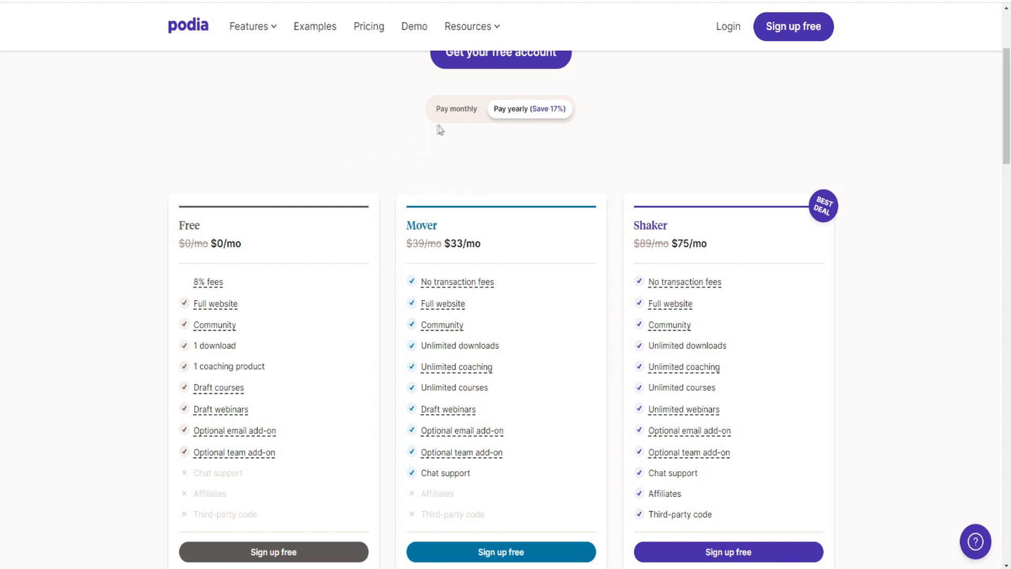
# - Switch billing to Pay monthly so Mover shows $39/mo and Shaker $89/mo
pyautogui.click(457, 108)
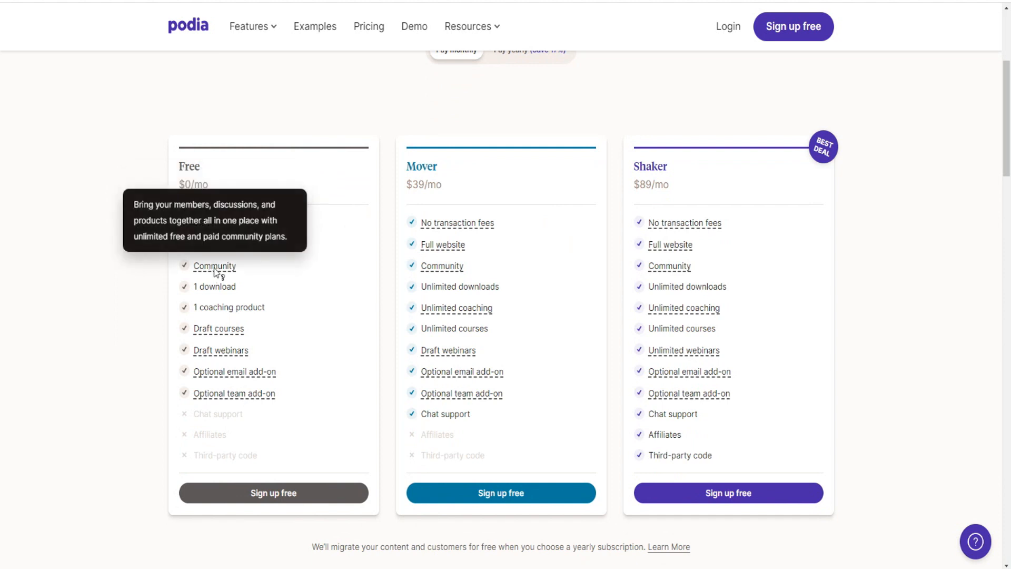
pyautogui.moveTo(216, 268)
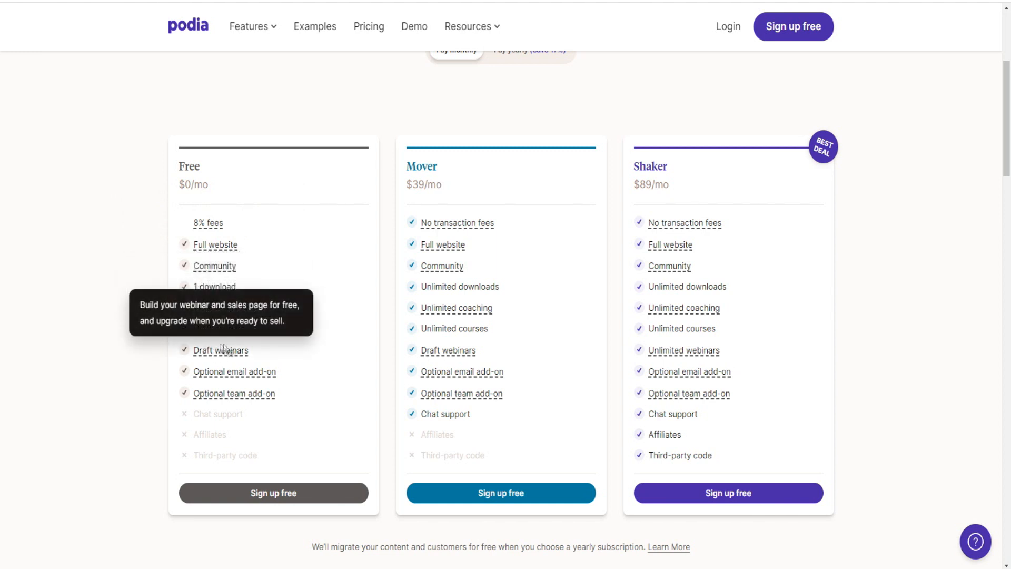
pyautogui.moveTo(234, 372)
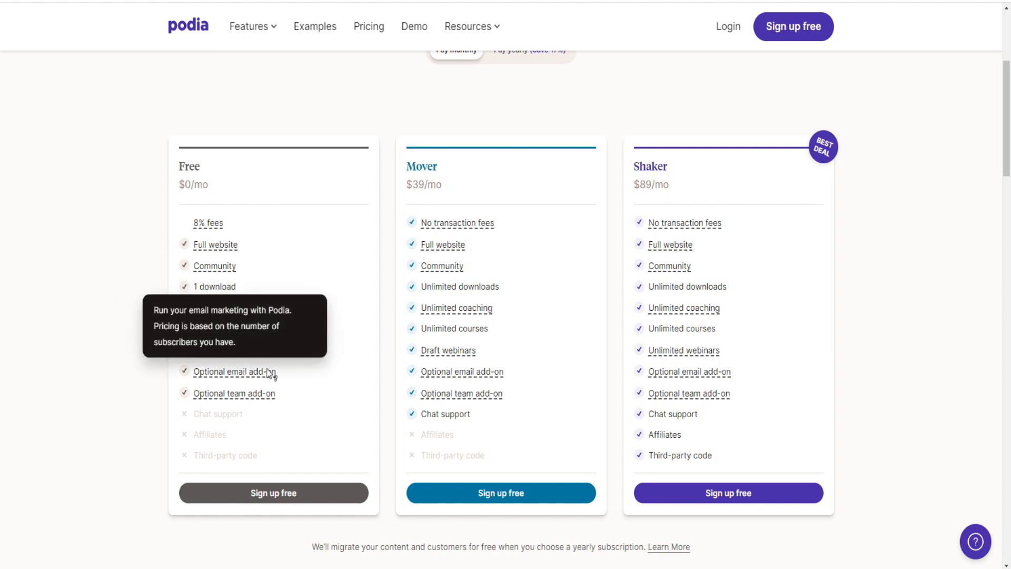
pyautogui.moveTo(235, 392)
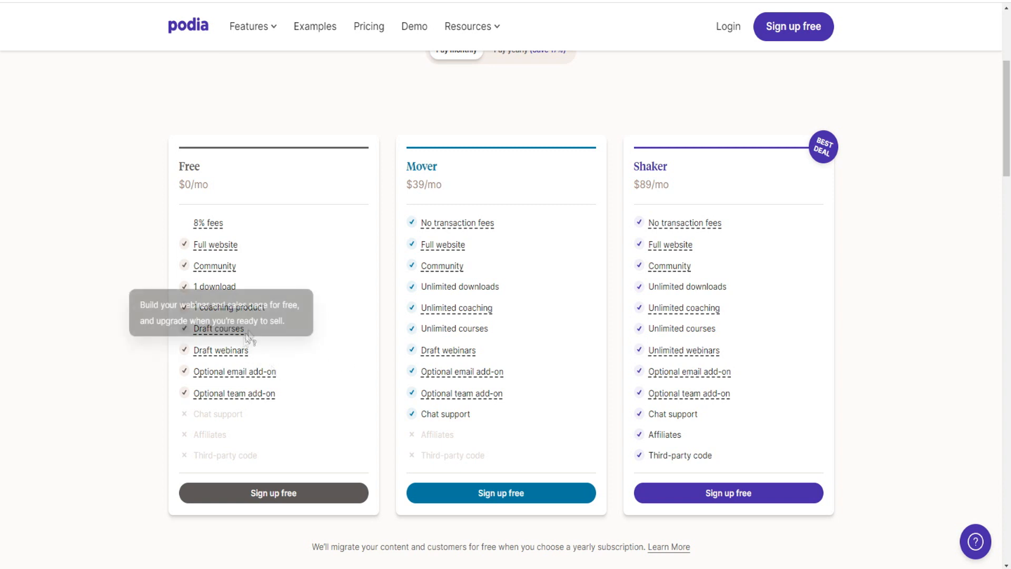
pyautogui.moveTo(456, 307)
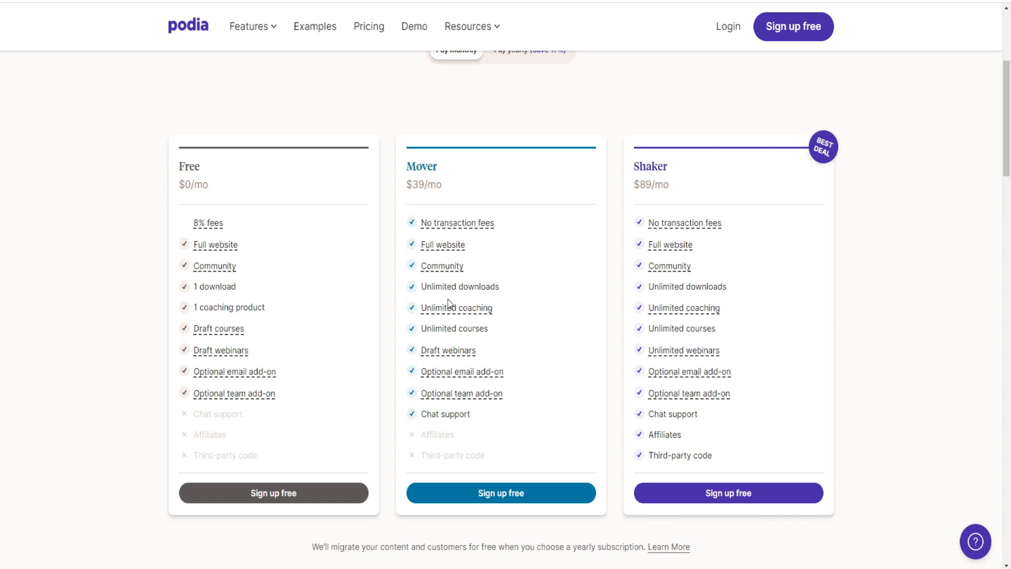
pyautogui.moveTo(442, 265)
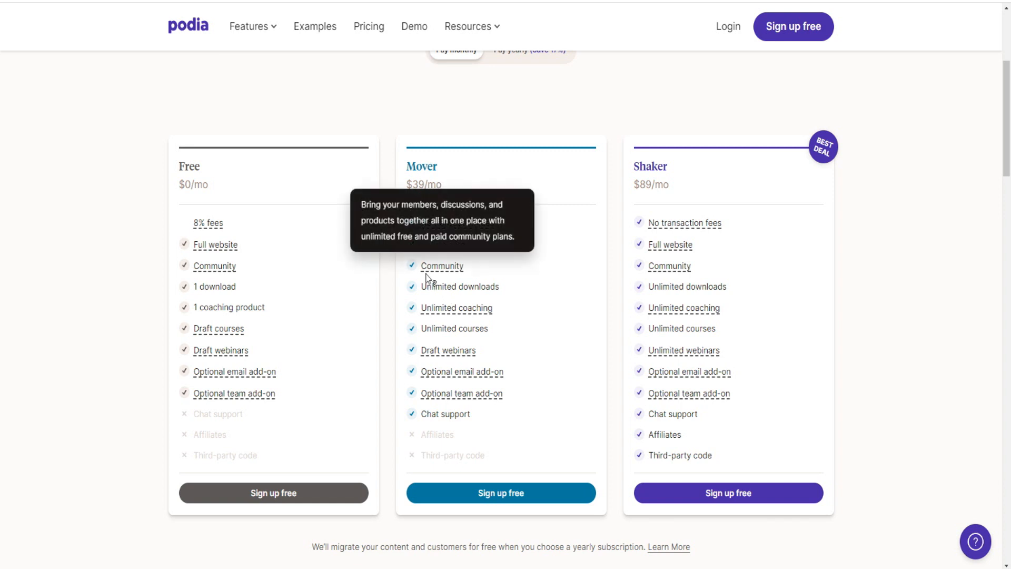
pyautogui.moveTo(522, 252)
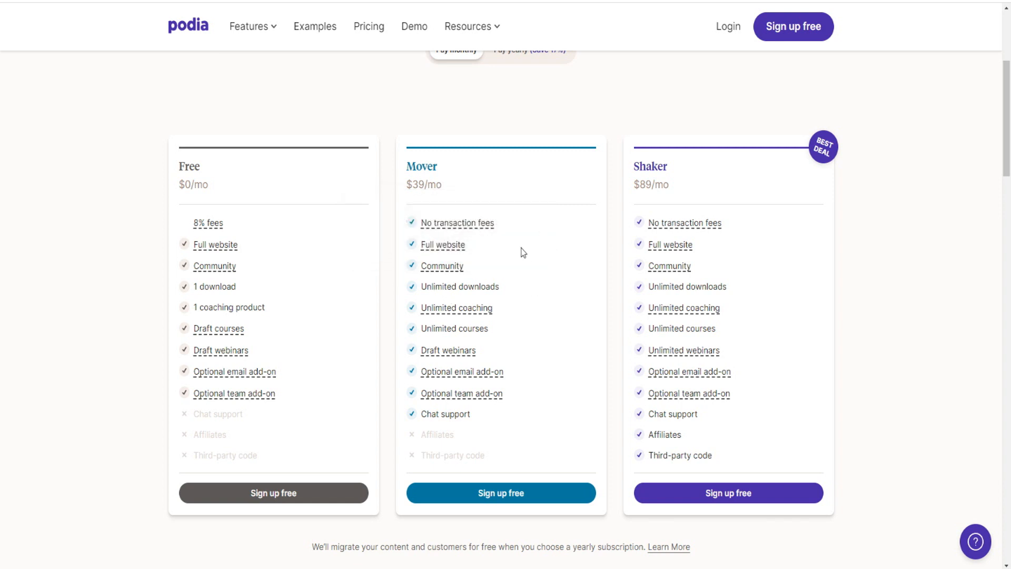
pyautogui.moveTo(169, 249)
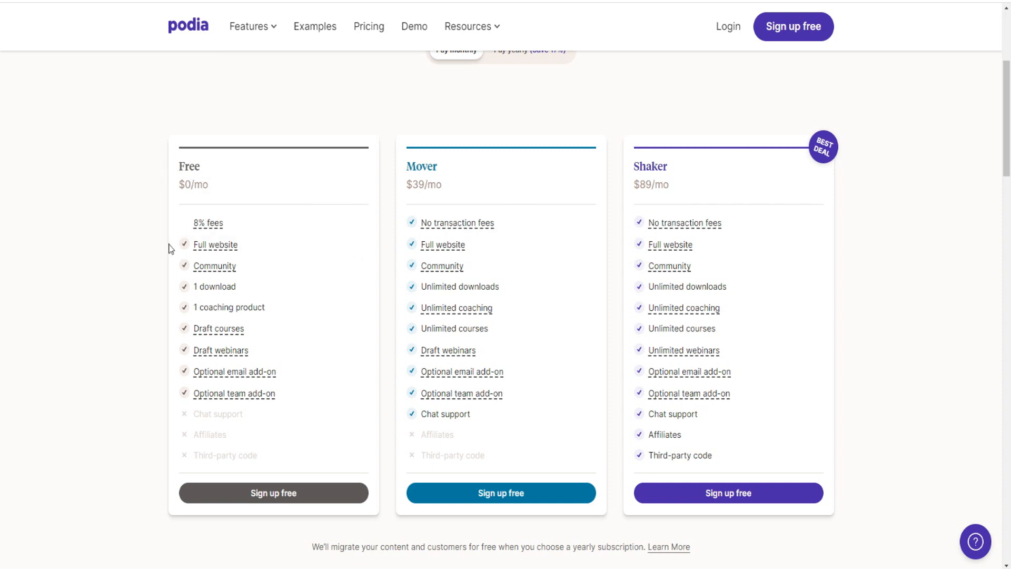
pyautogui.moveTo(268, 234)
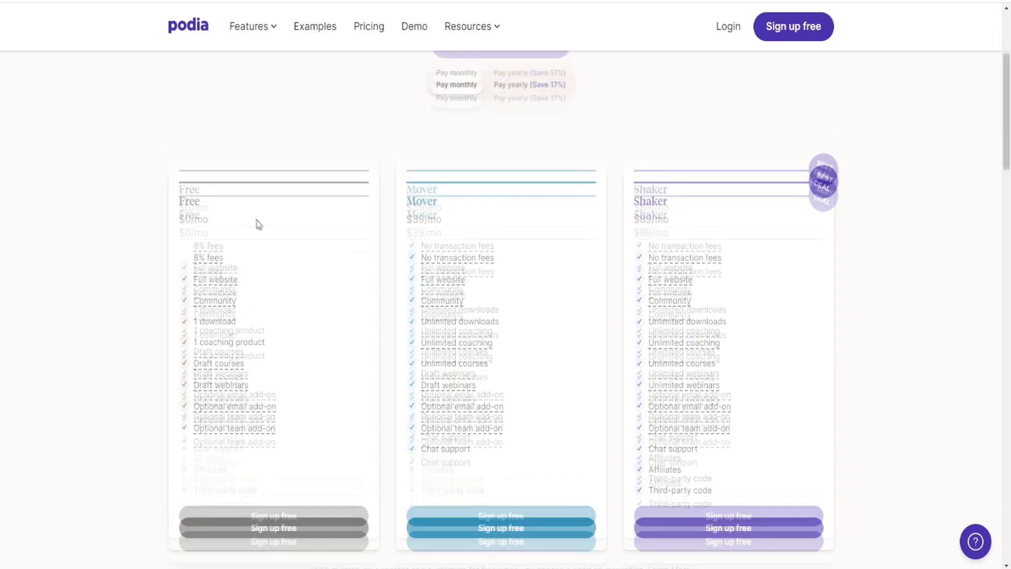
pyautogui.scroll(3)
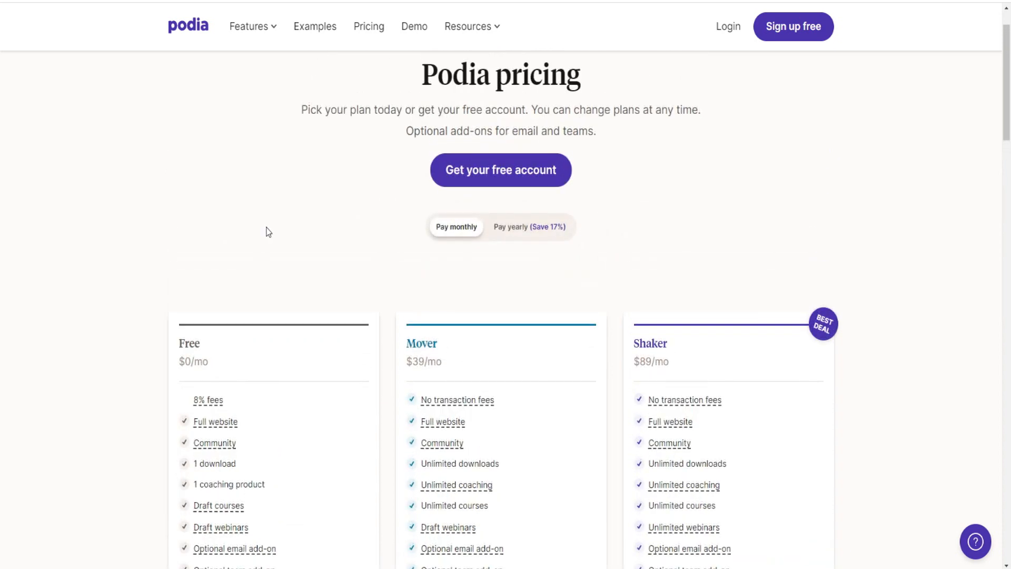